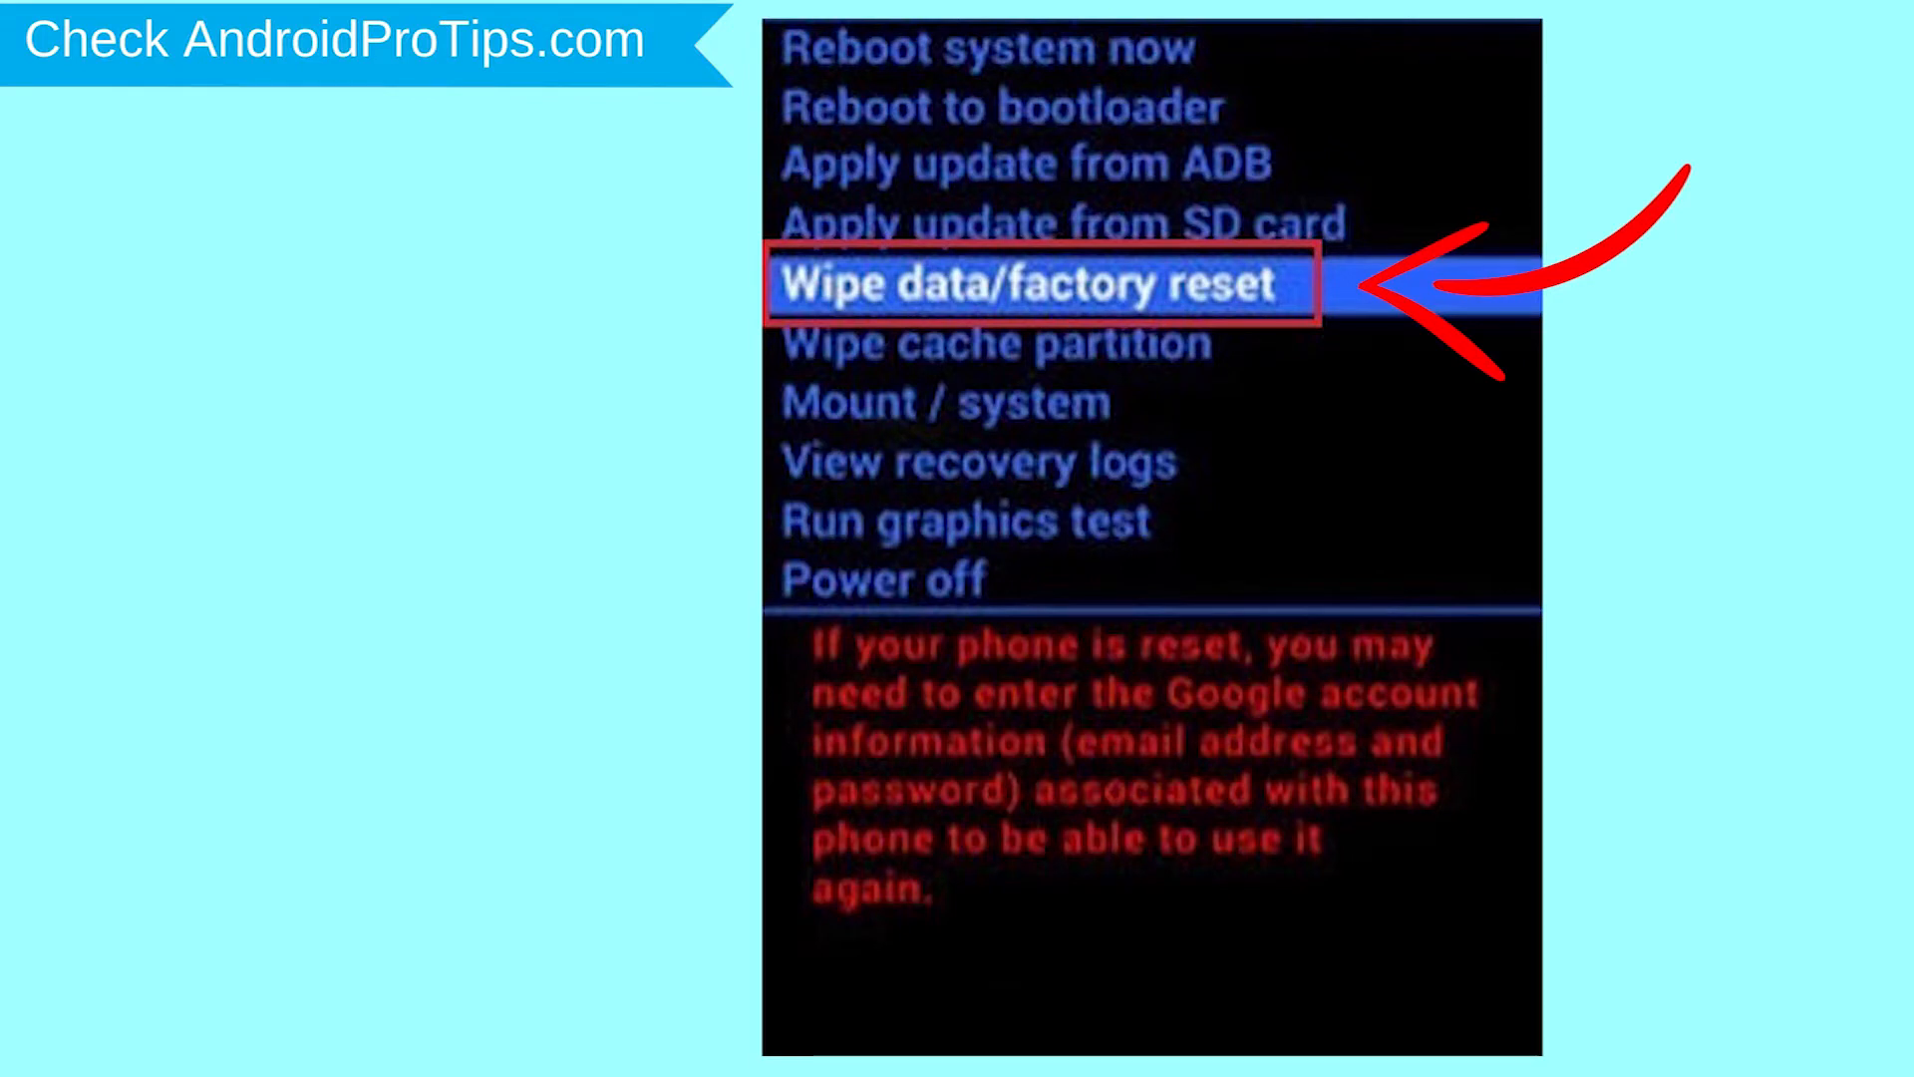
Step: Launch Firefox from its desktop shortcut and search Google for 'google find my device'
click(1040, 284)
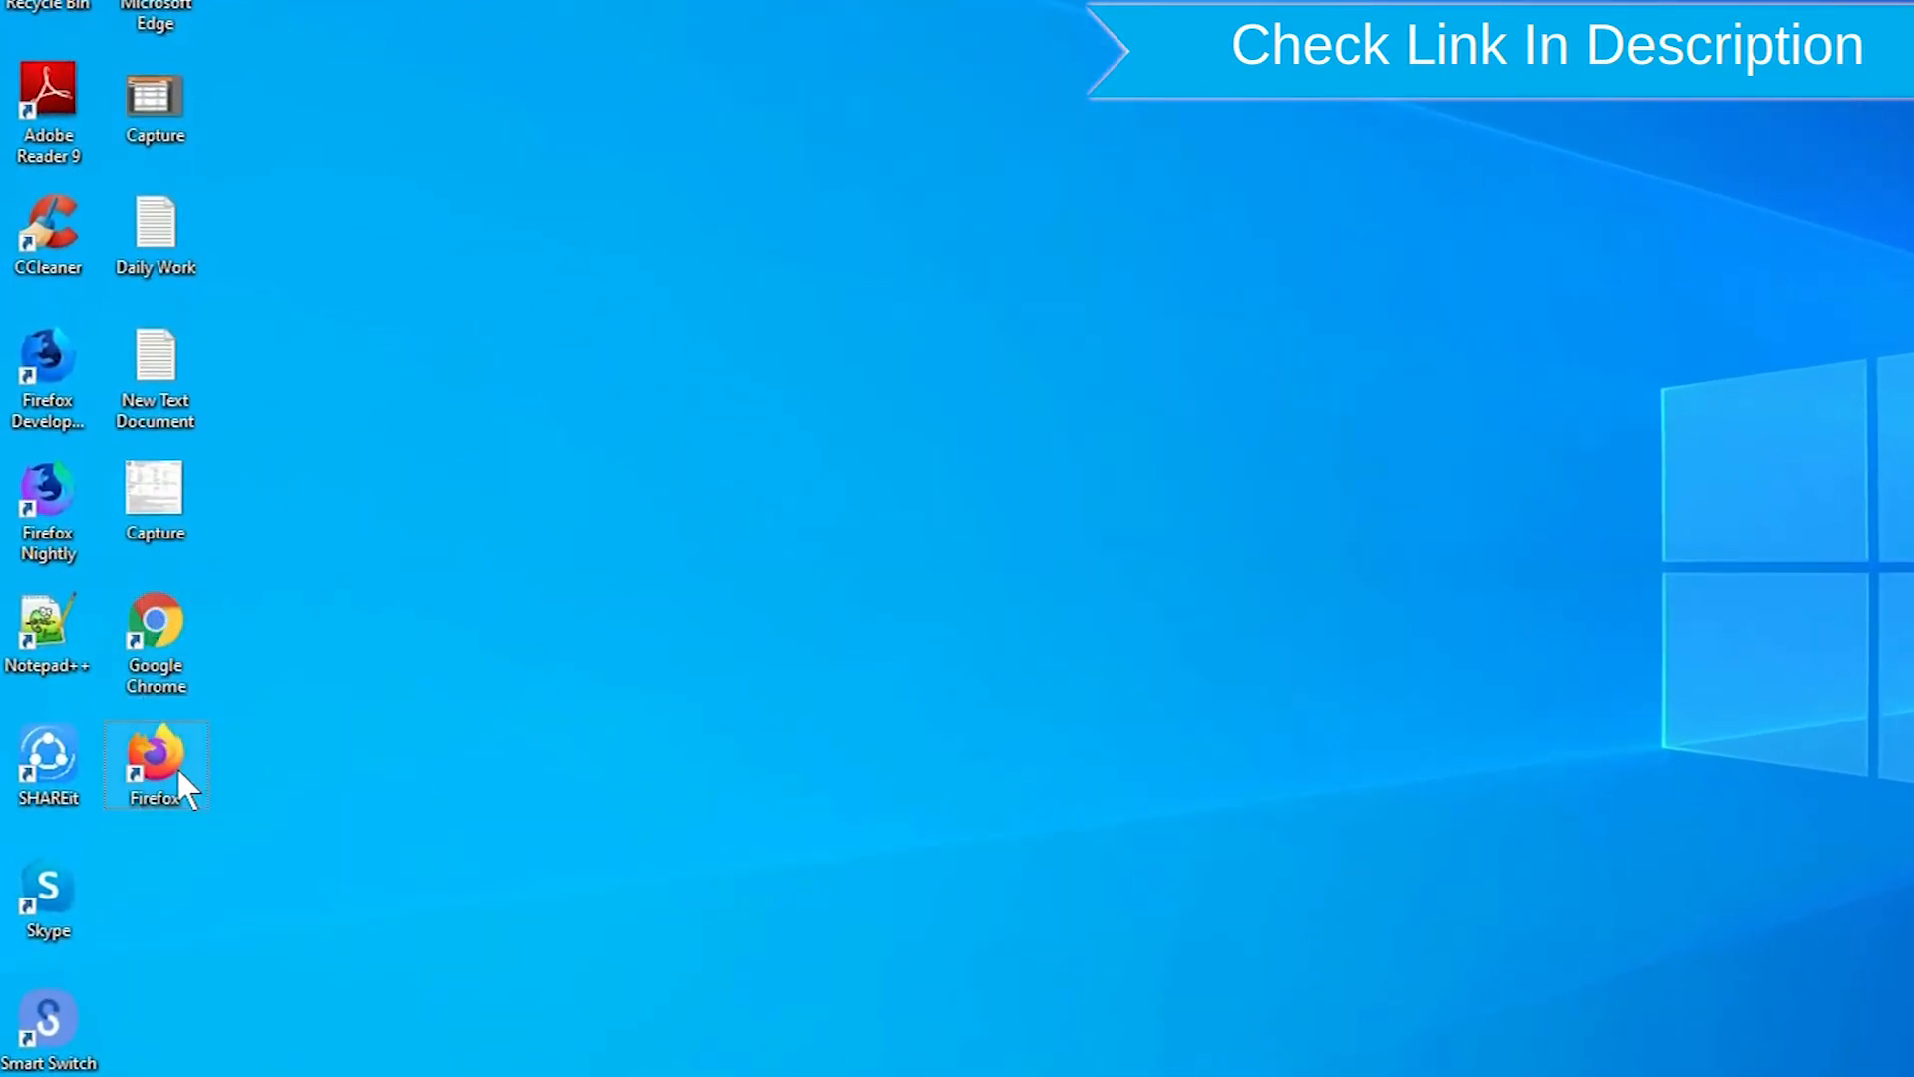
right_click(156, 763)
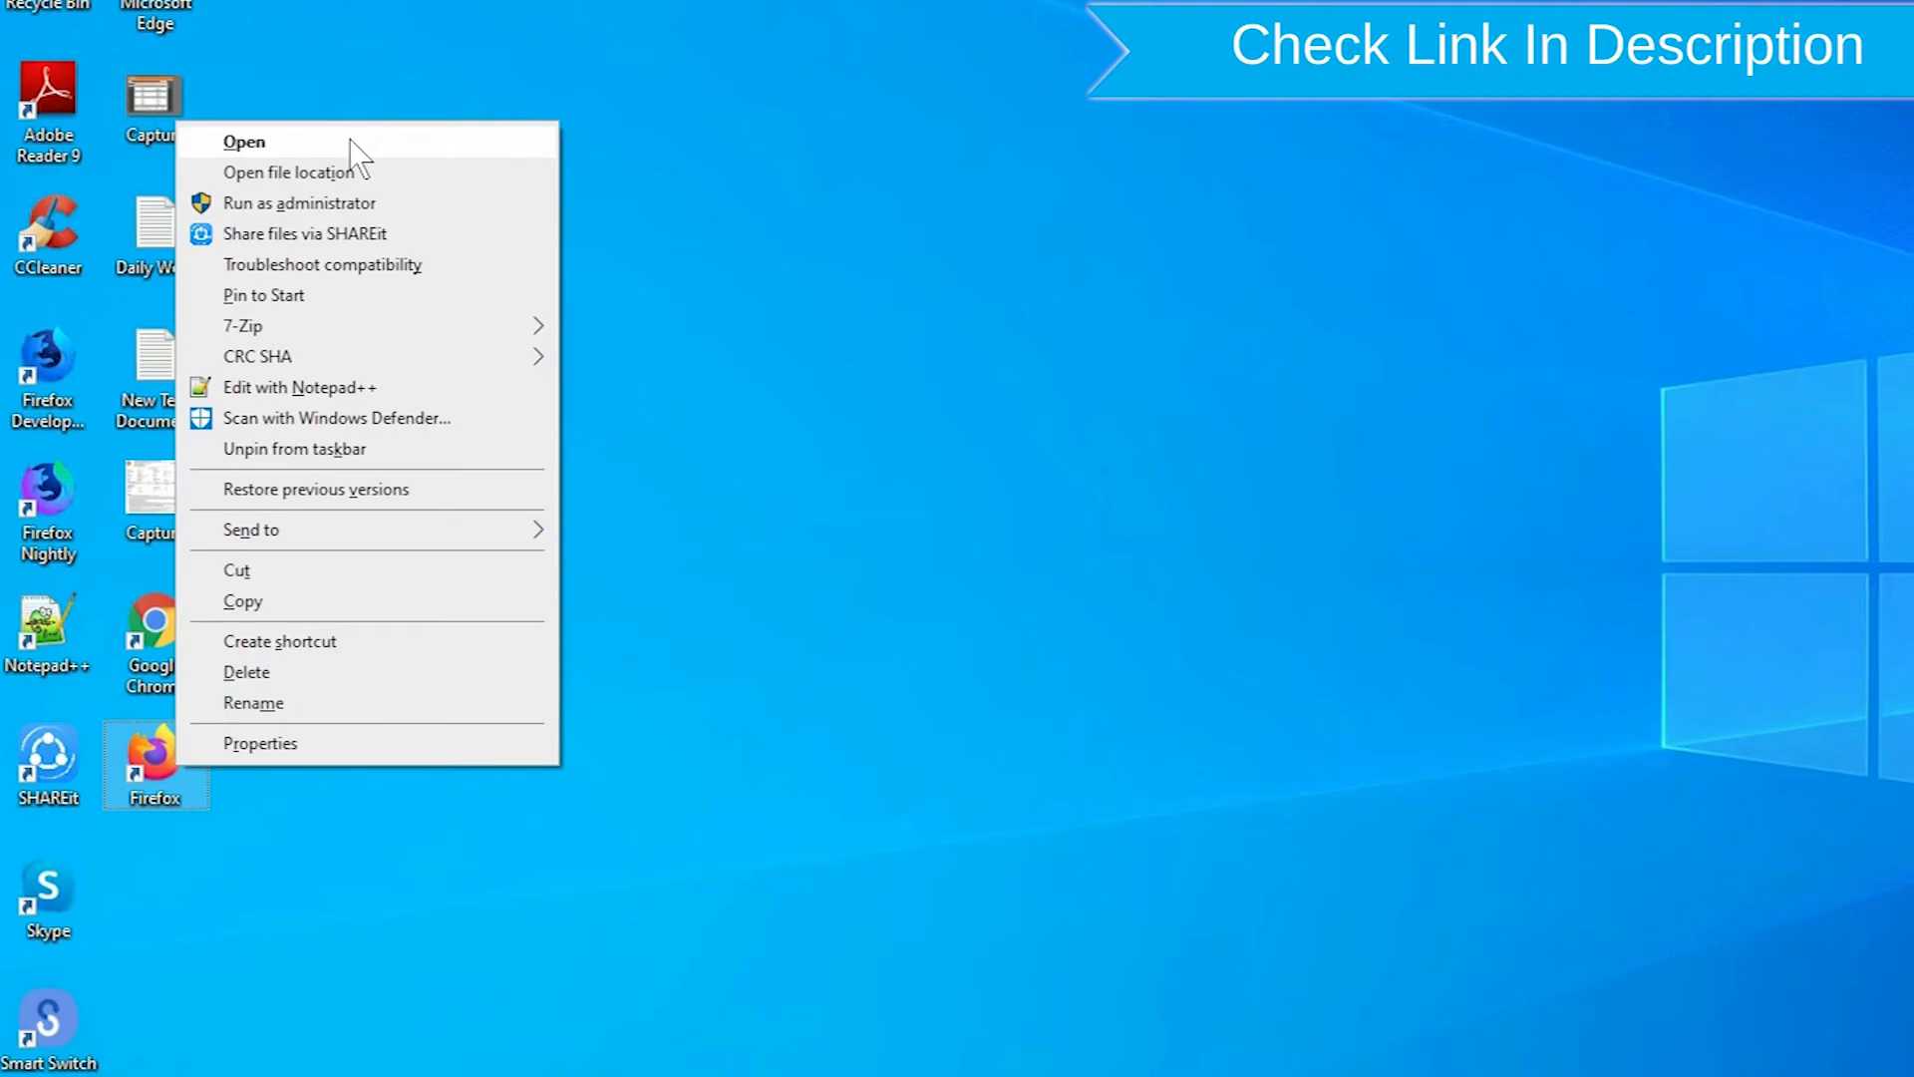
click(243, 142)
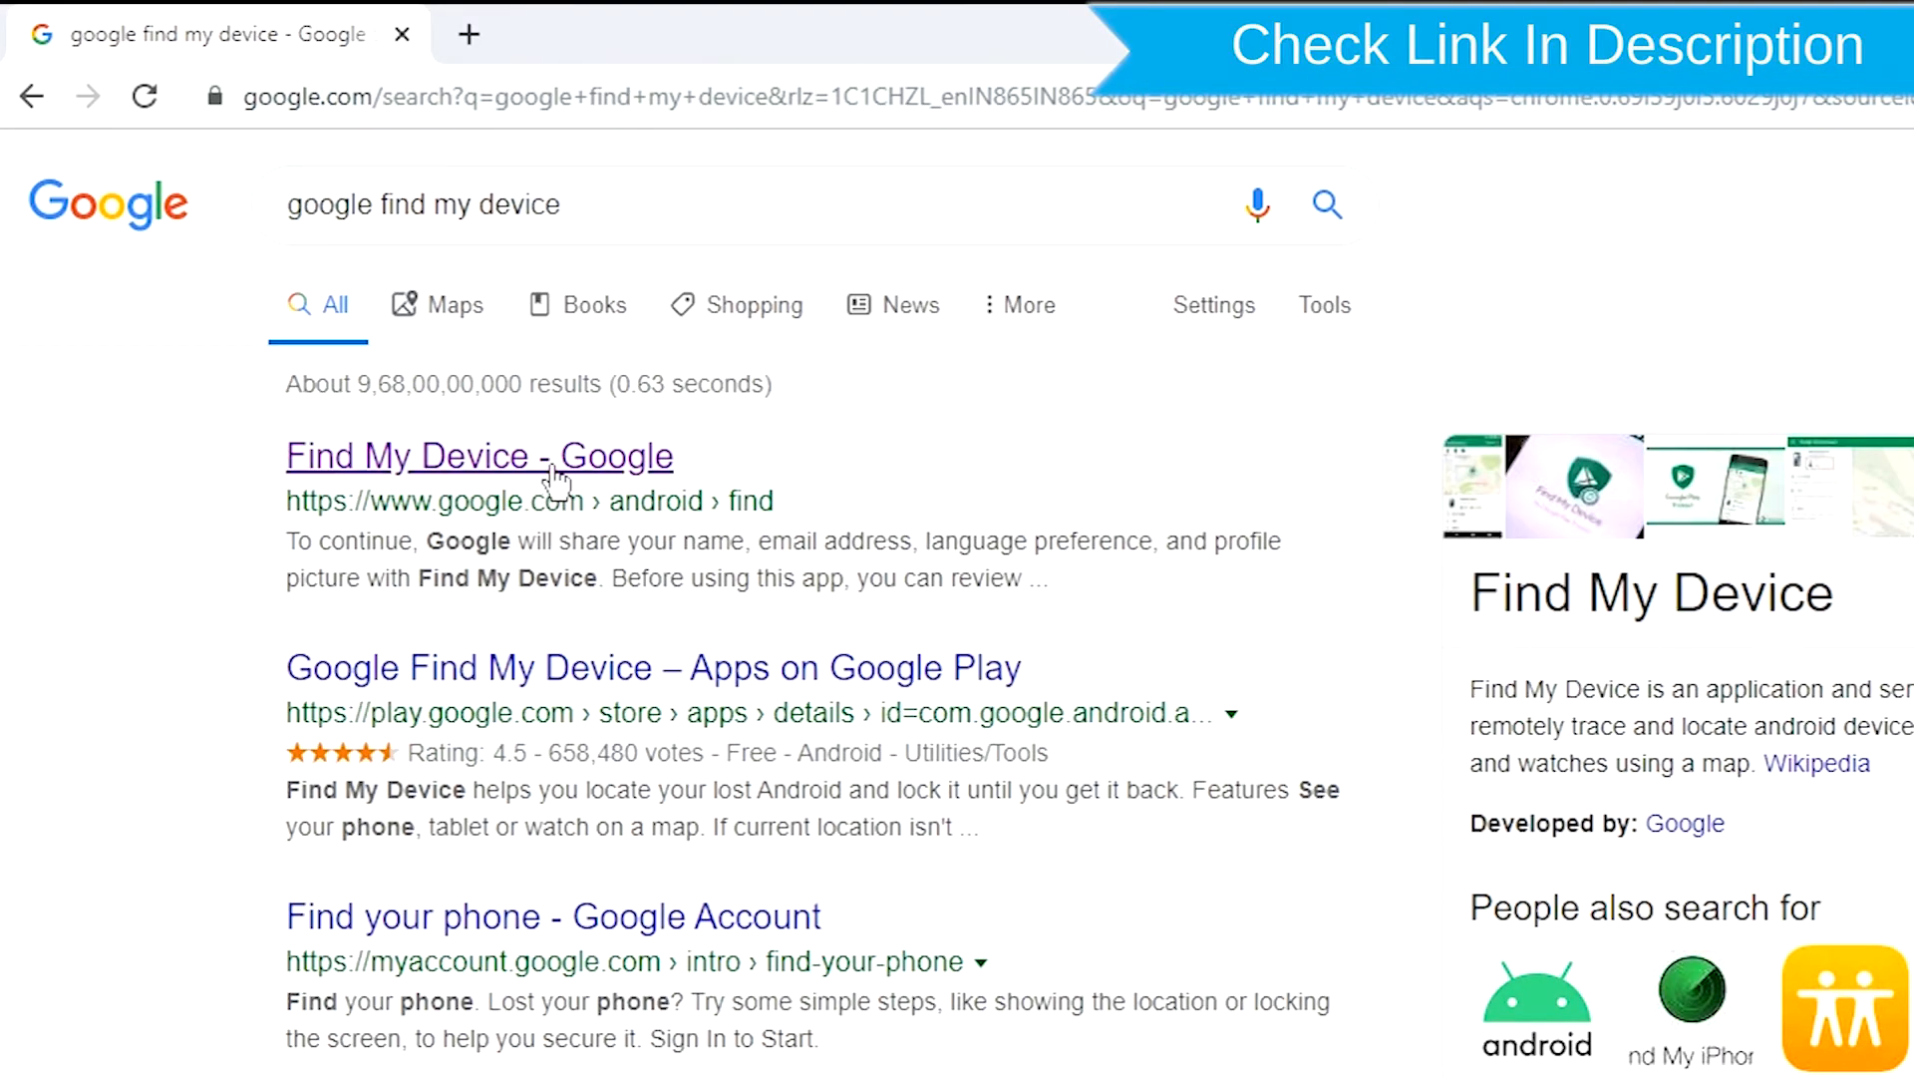
Step: Open the 'Find My Device - Google' search result to reach the sign-in page
click(479, 455)
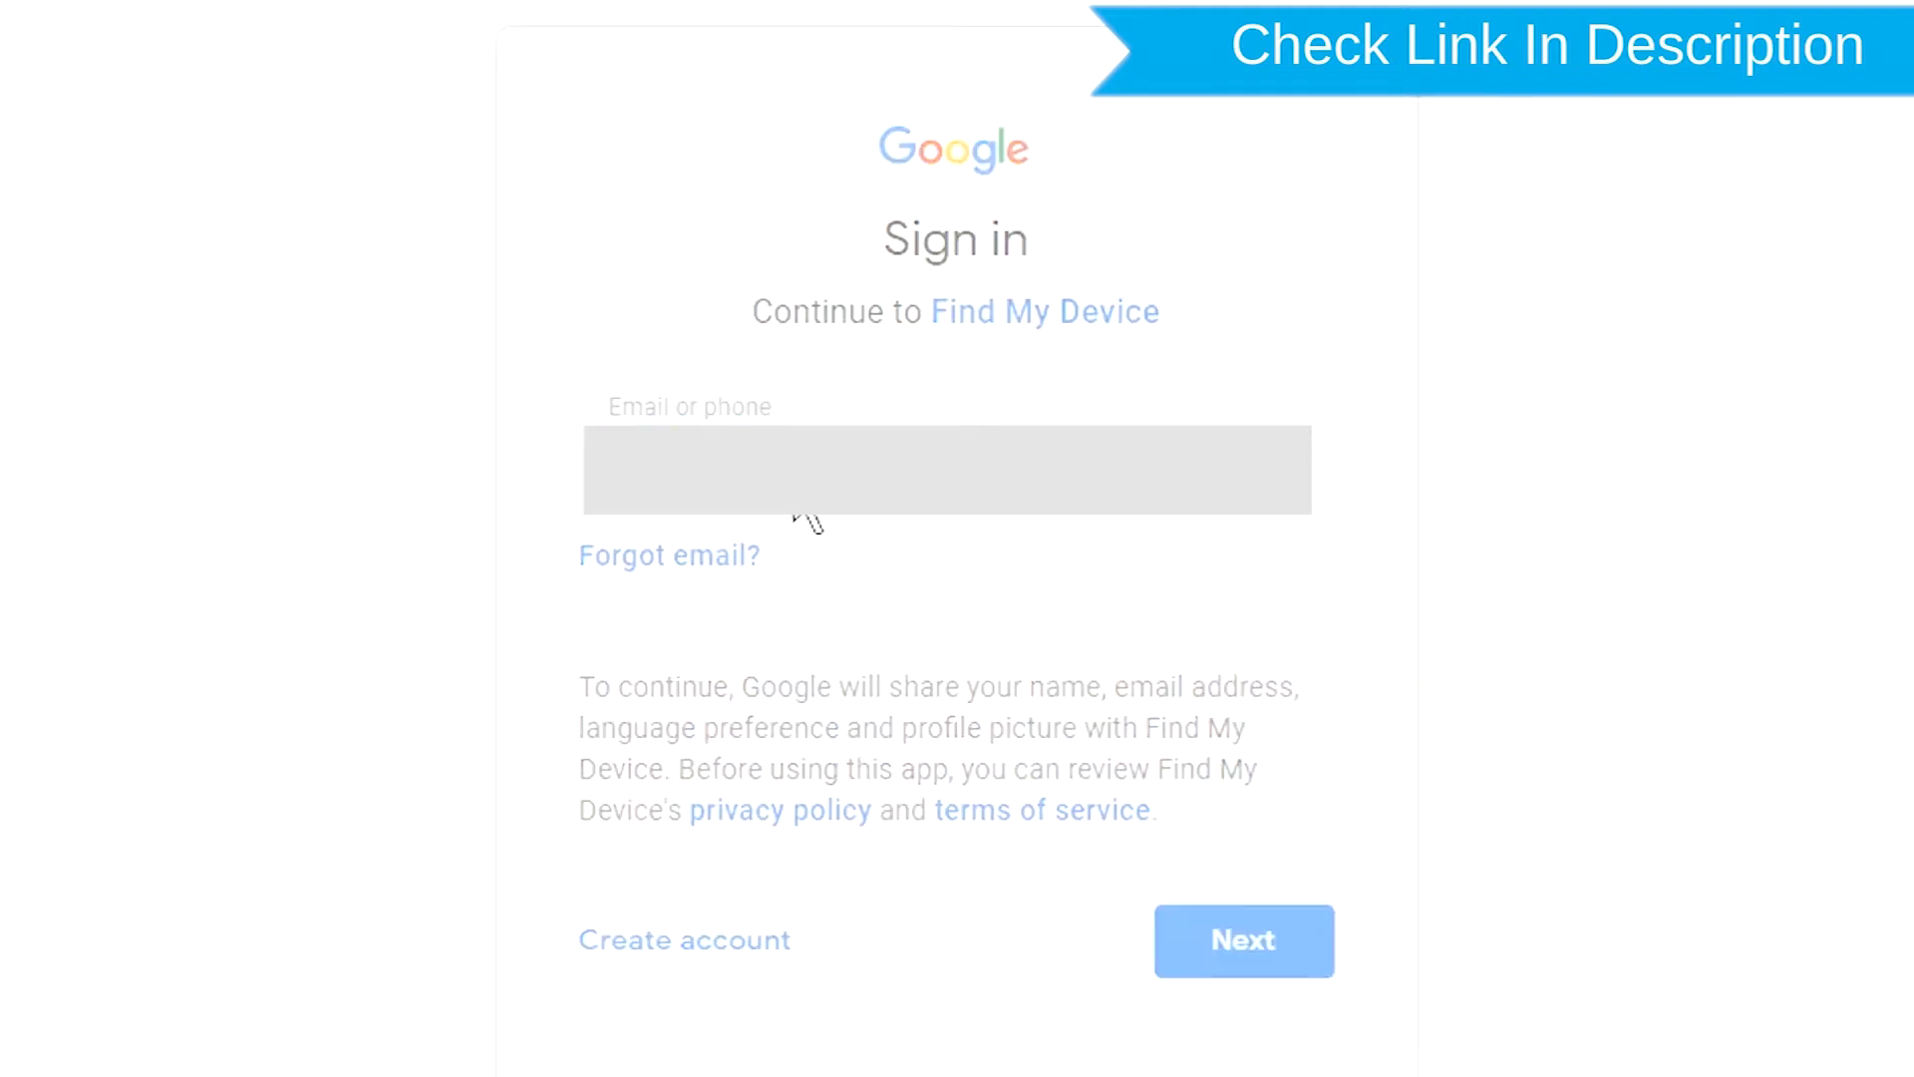
Step: Sign in with the Google account email and password to view the phone's status
click(1243, 940)
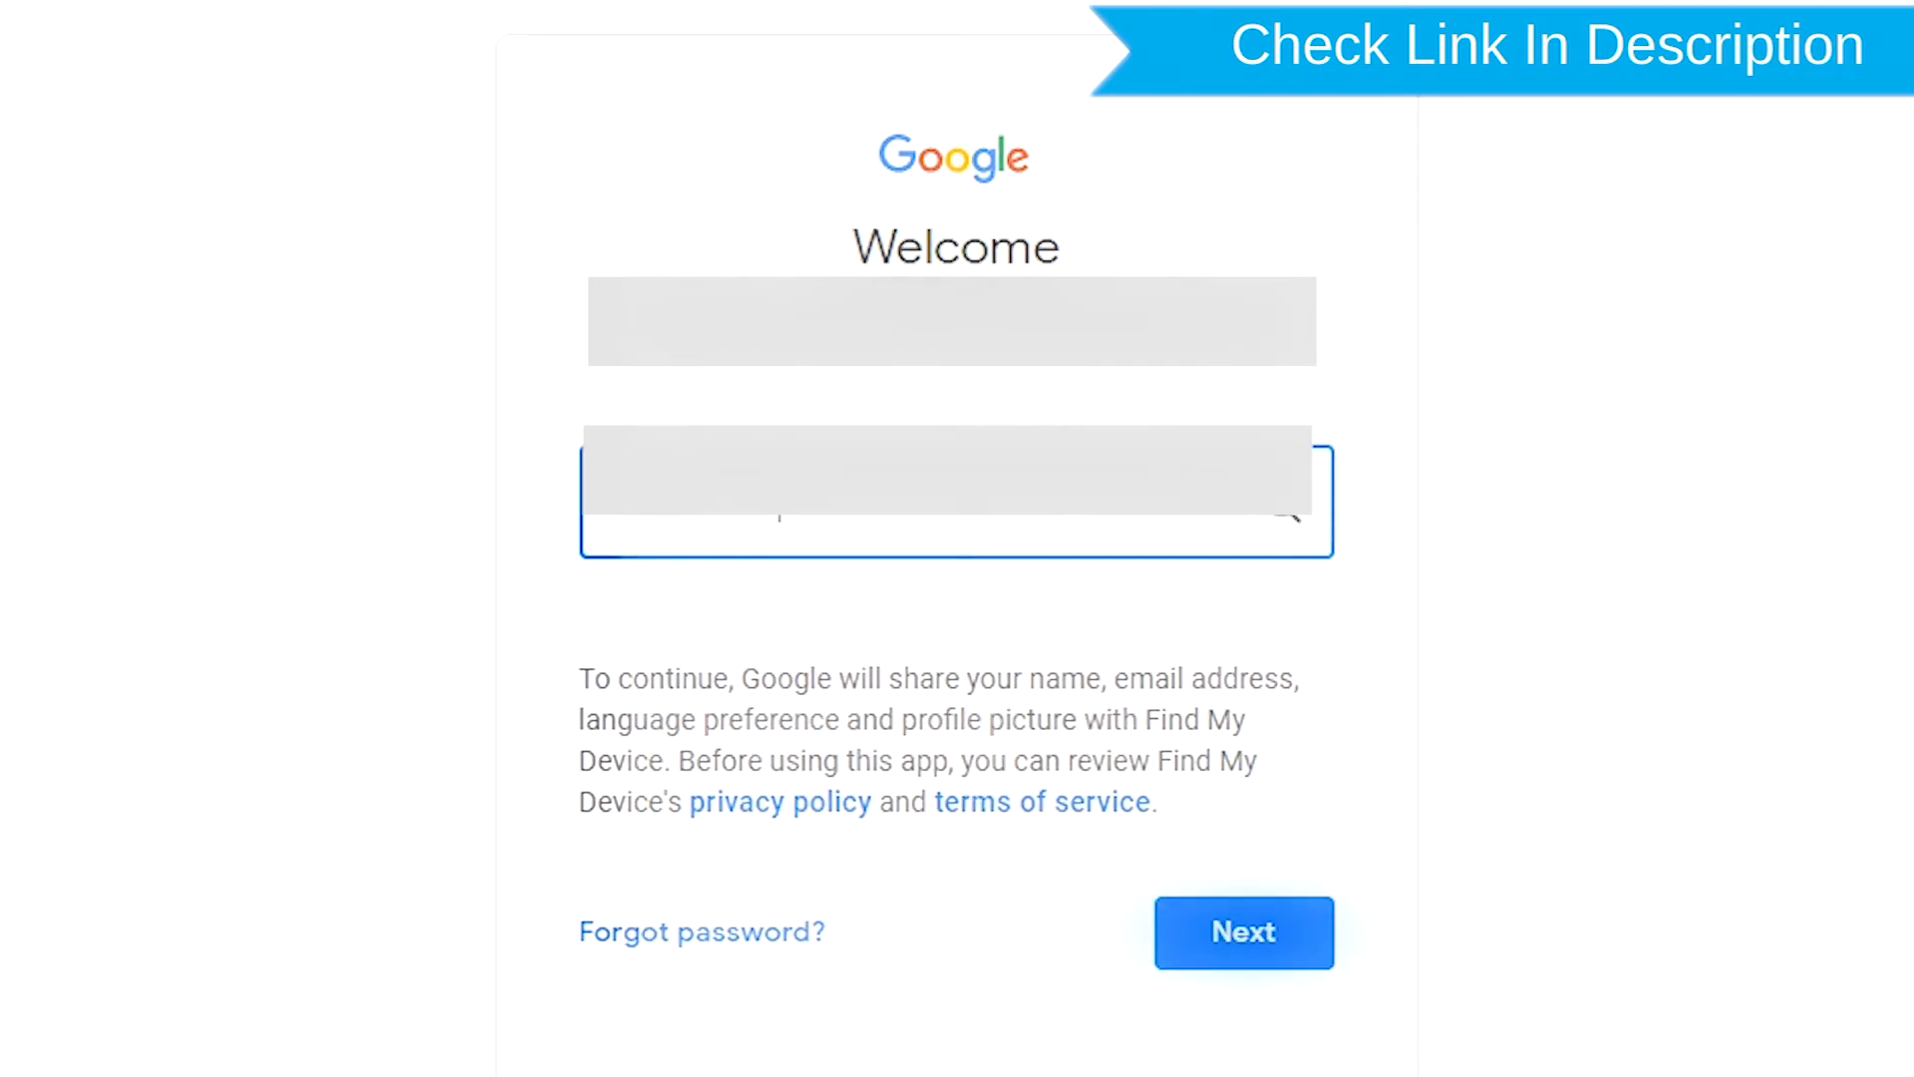
click(1241, 931)
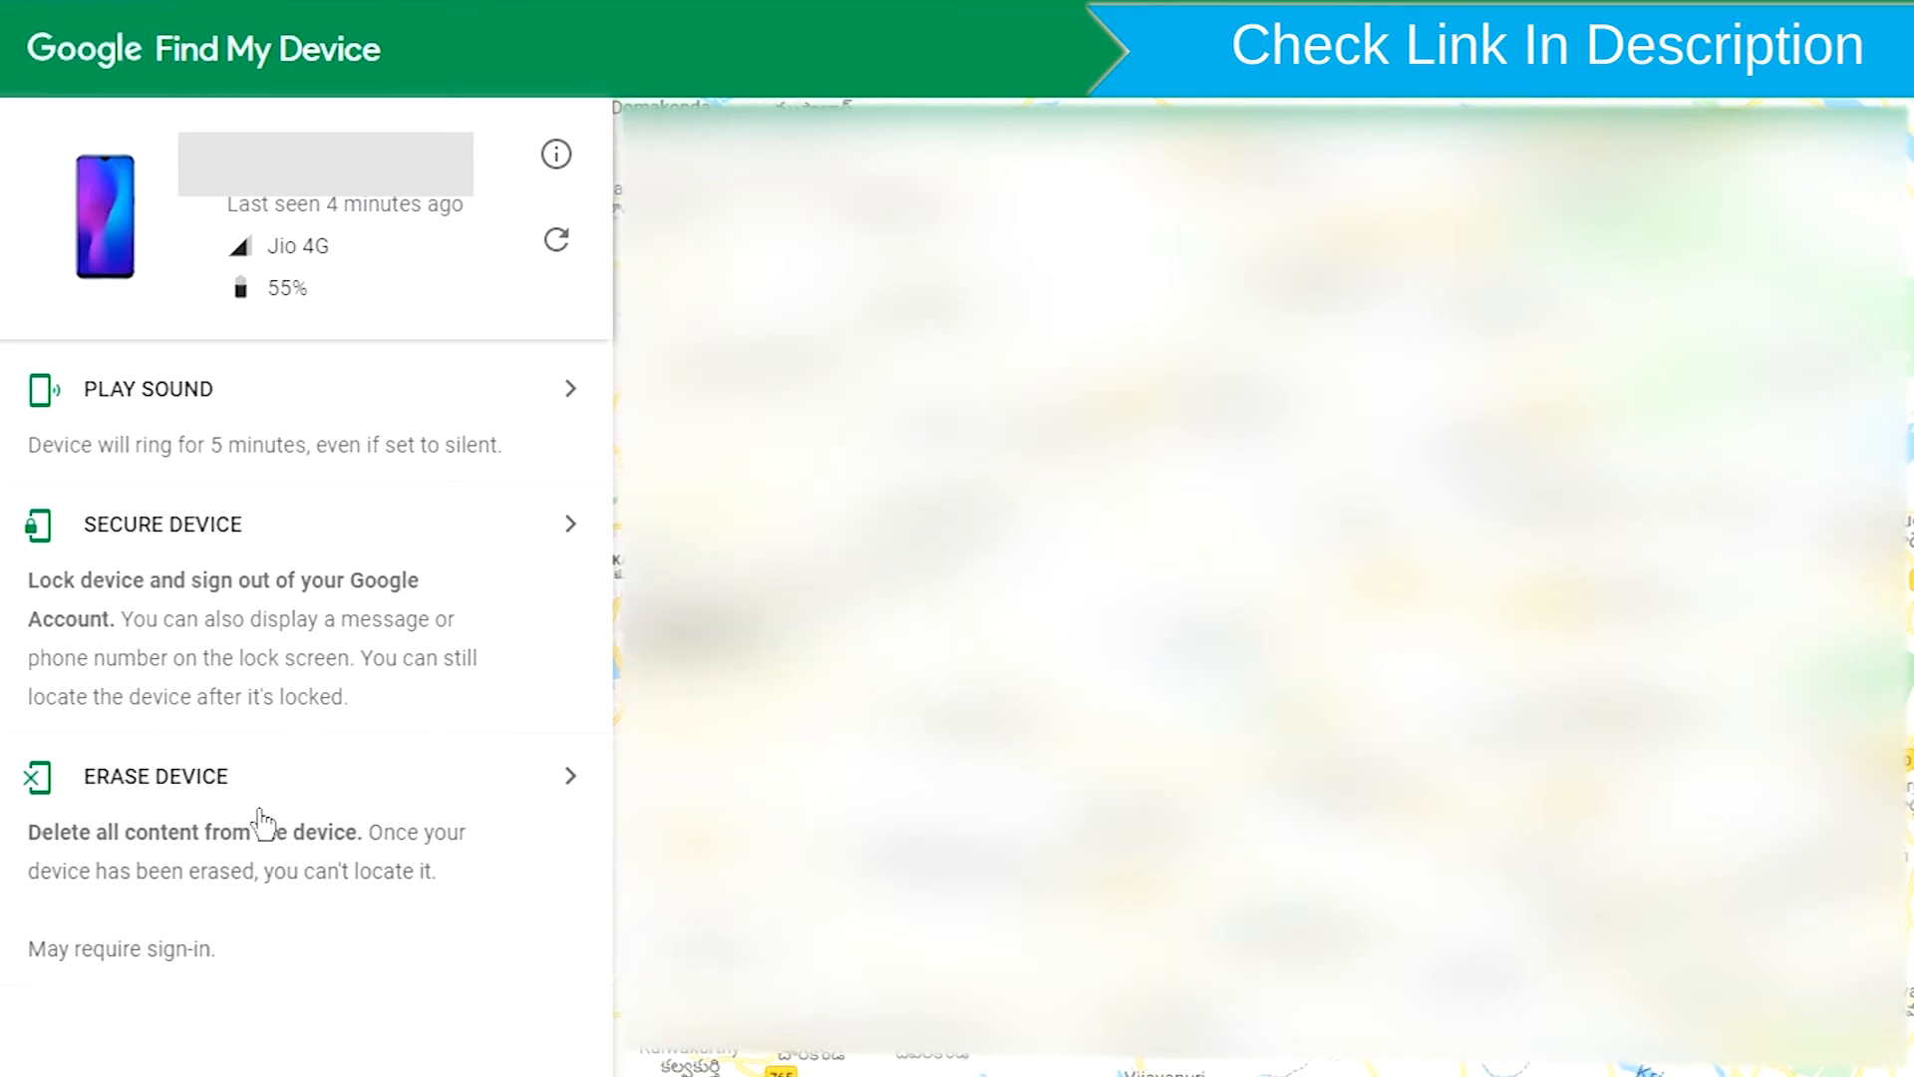
Step: Choose Erase Device in the left panel and confirm with the green Erase Device button
click(156, 777)
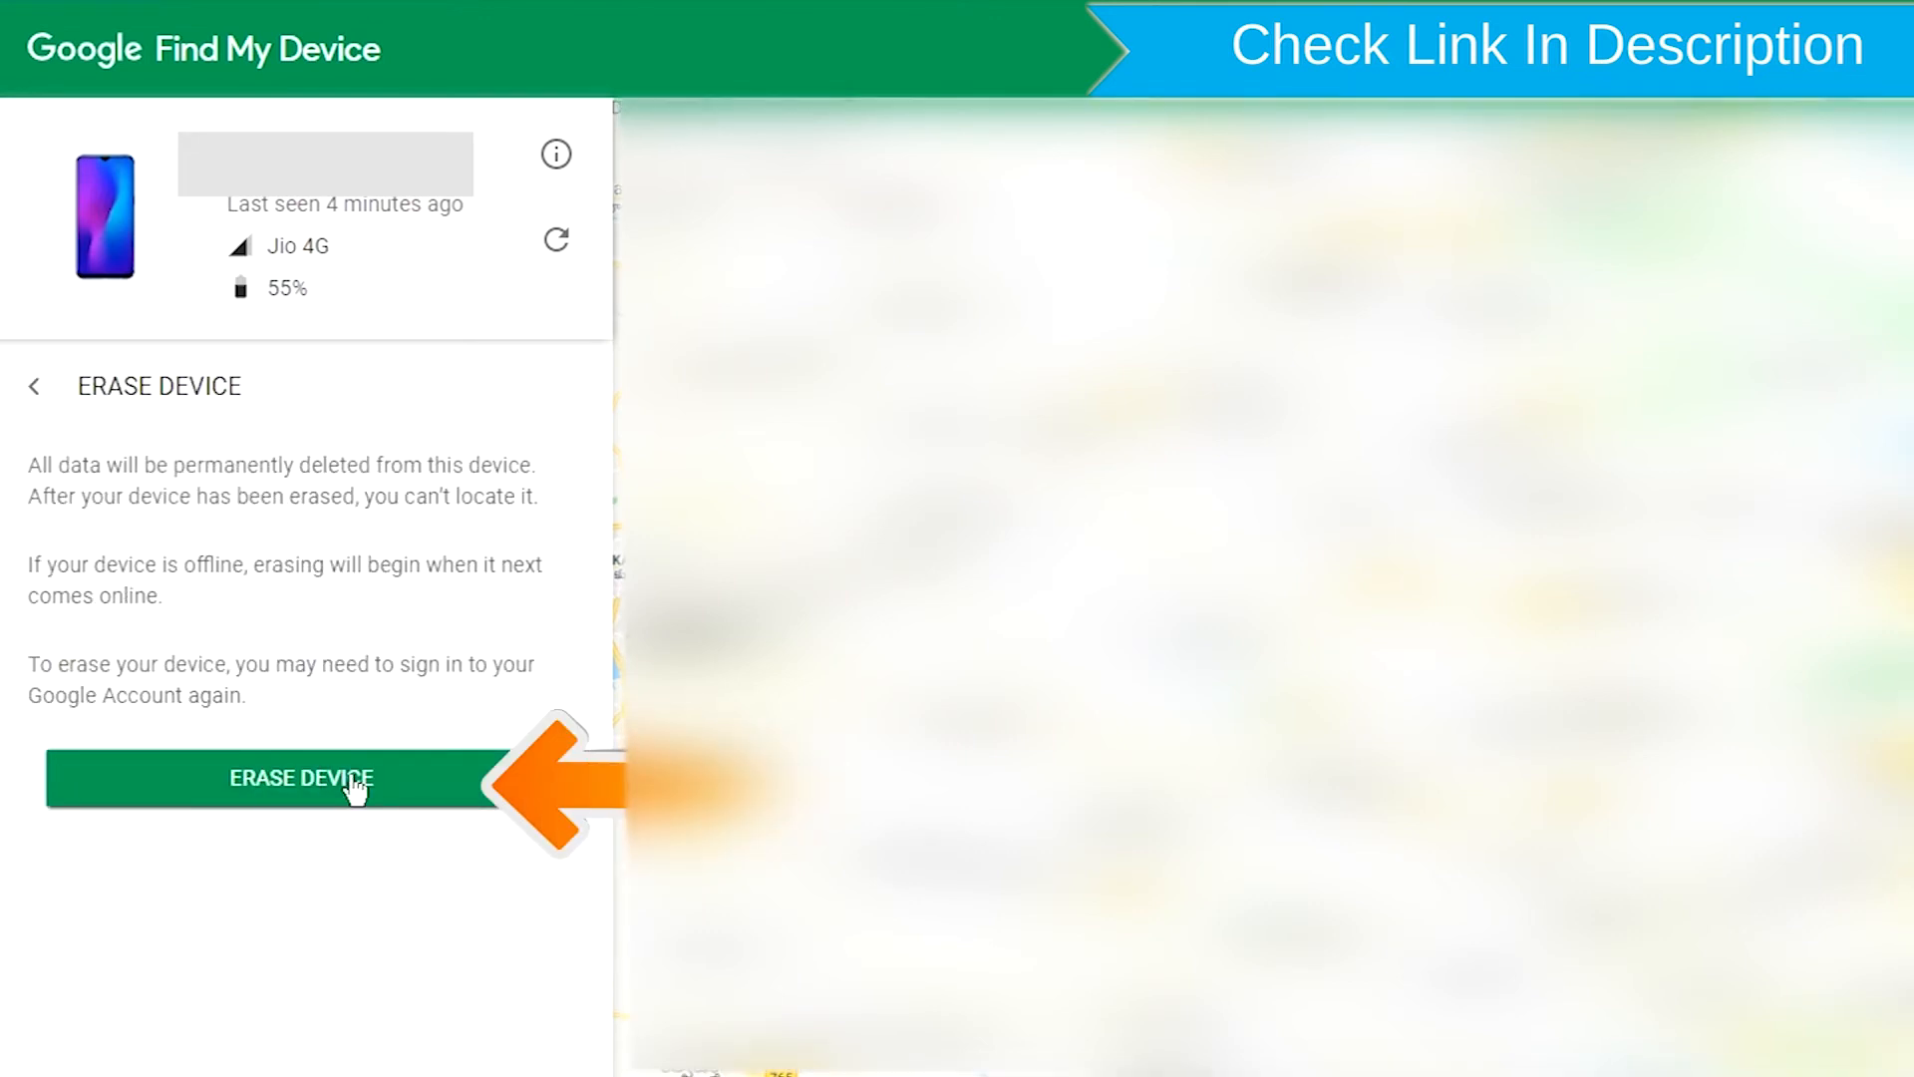
click(301, 779)
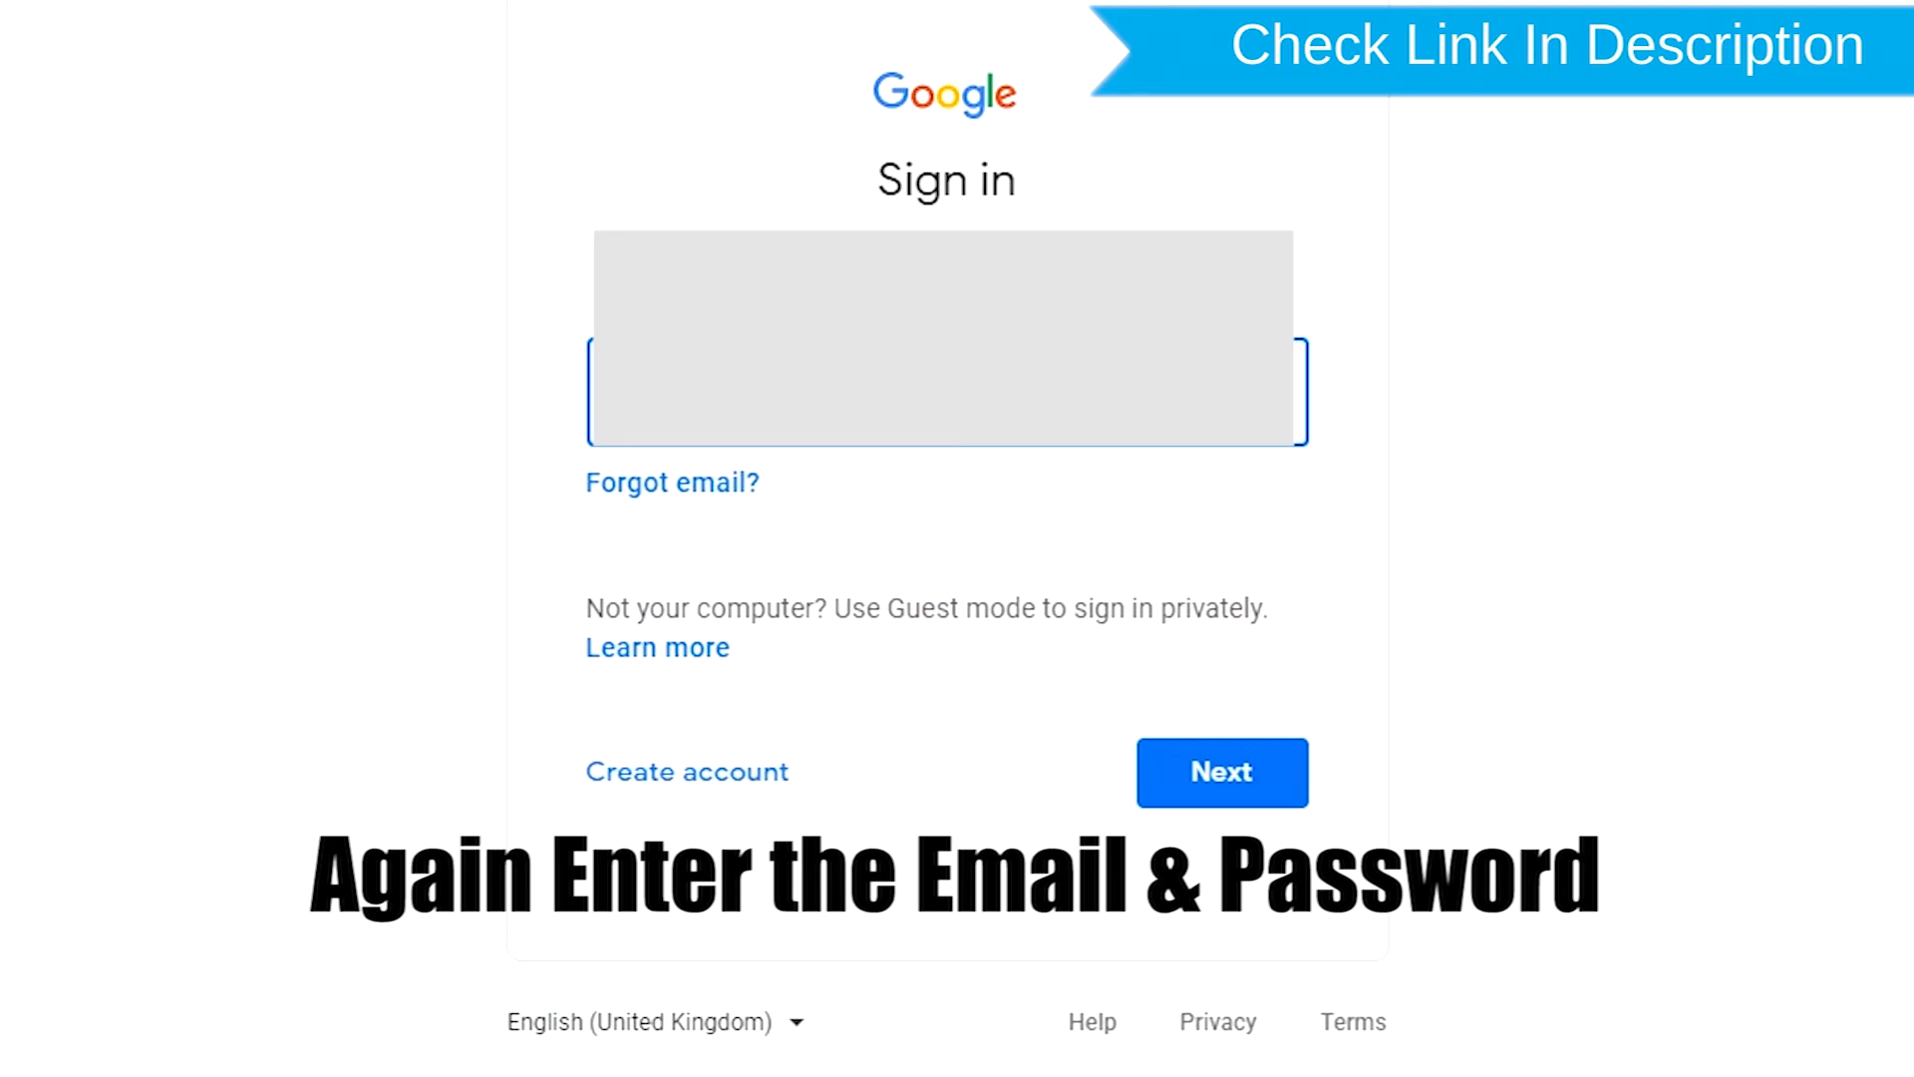
Step: Re-verify the Google account and confirm the permanent erase of the phone
click(1220, 772)
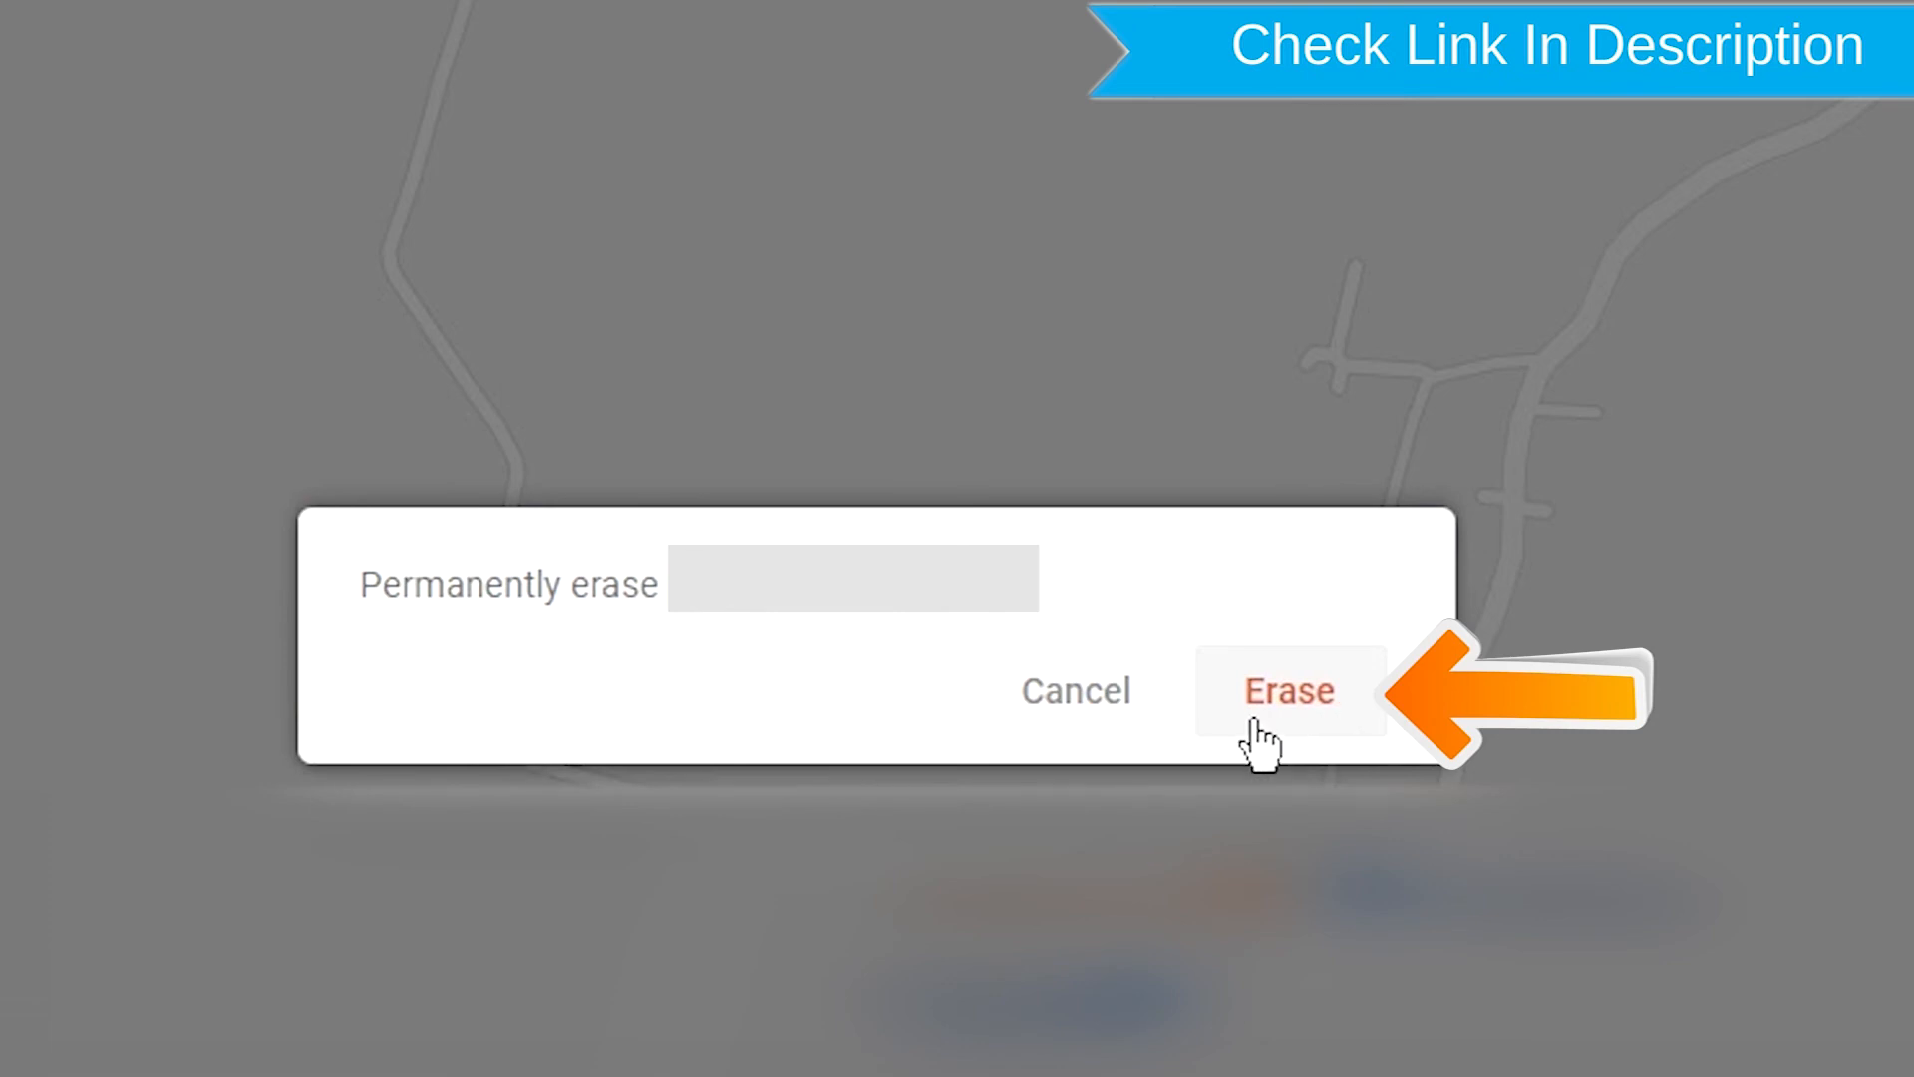
click(1288, 690)
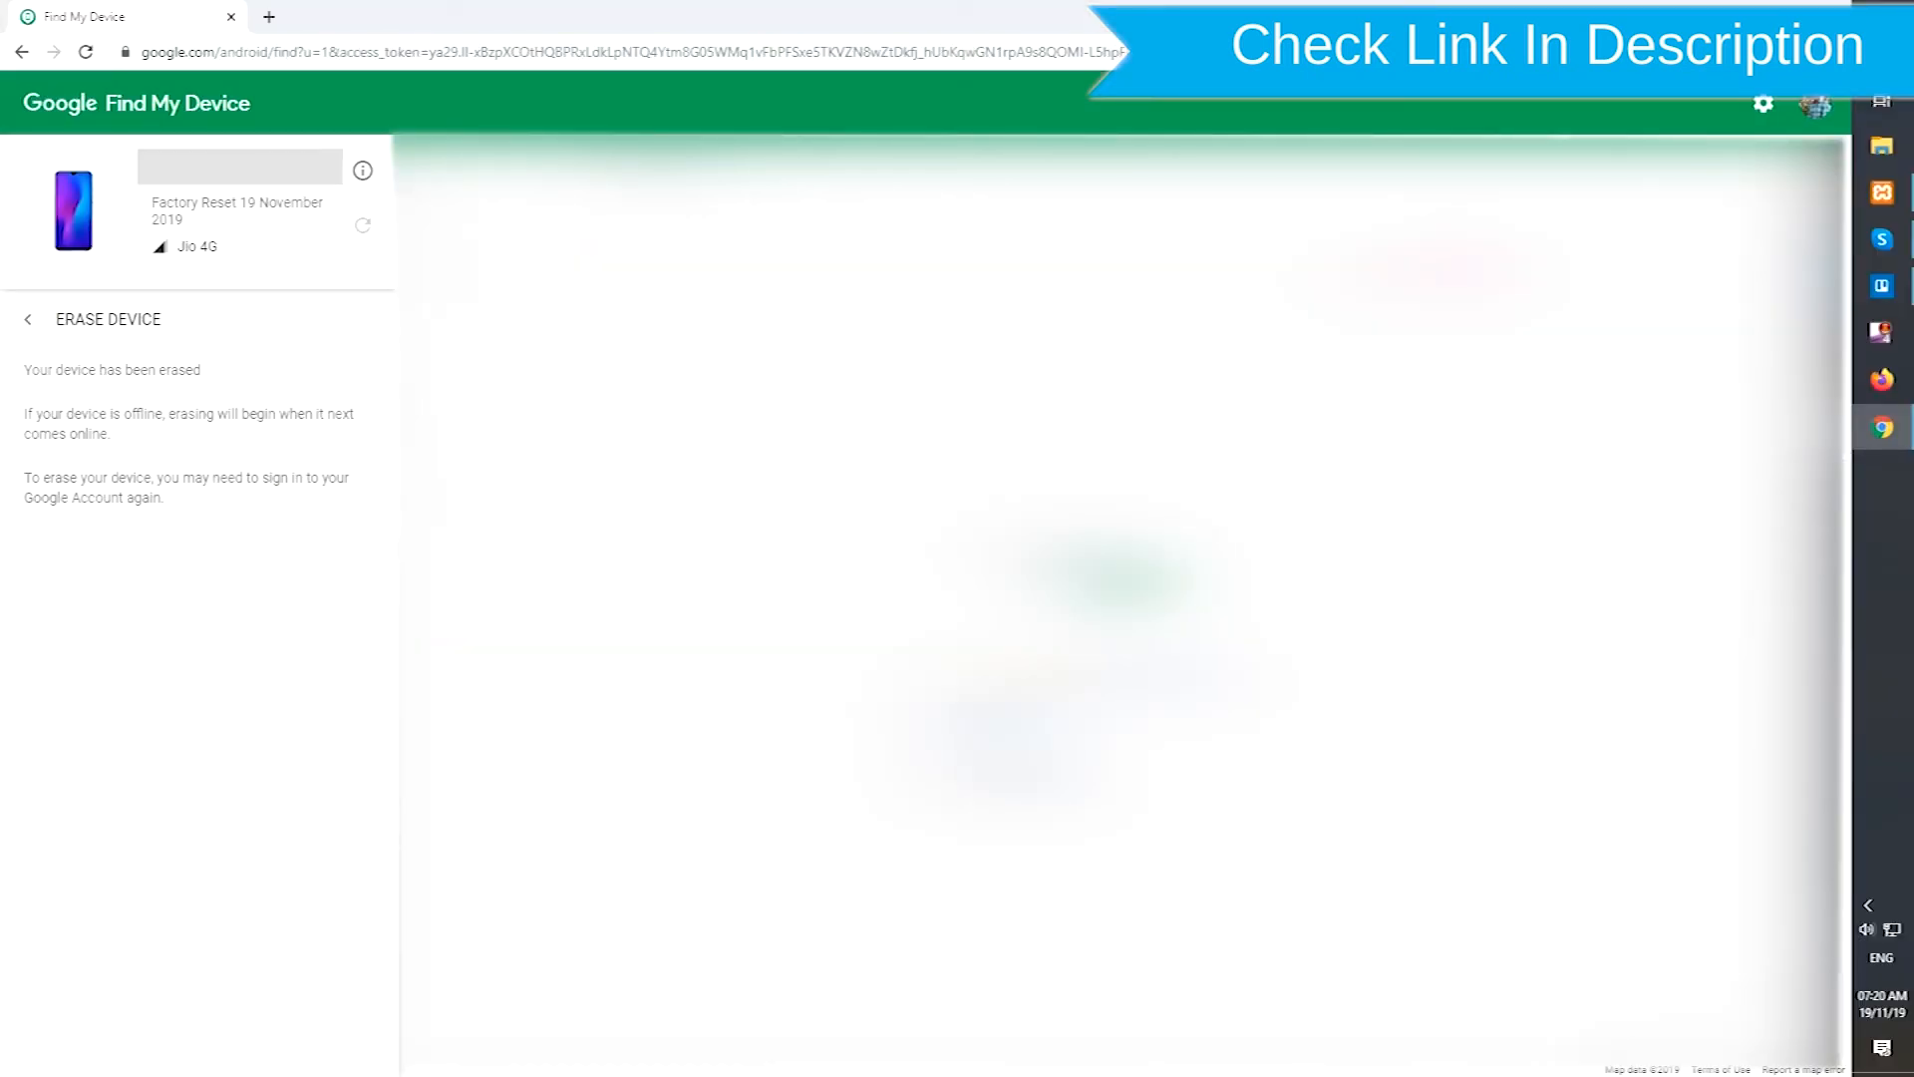